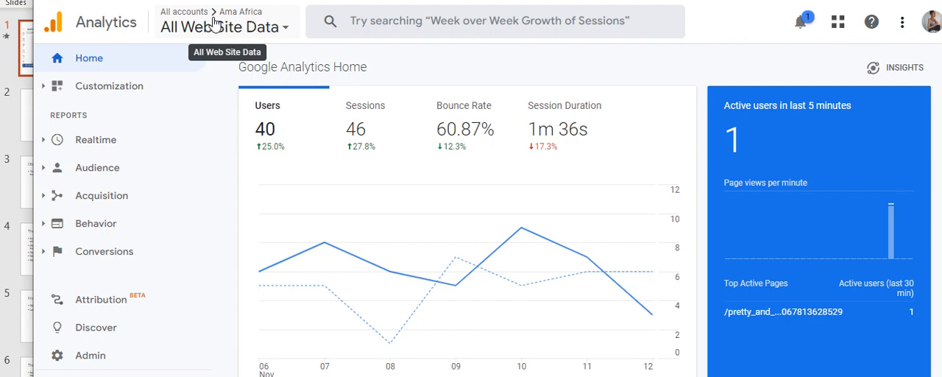
Choose the GA4 property from the account picker breadcrumb
click(223, 26)
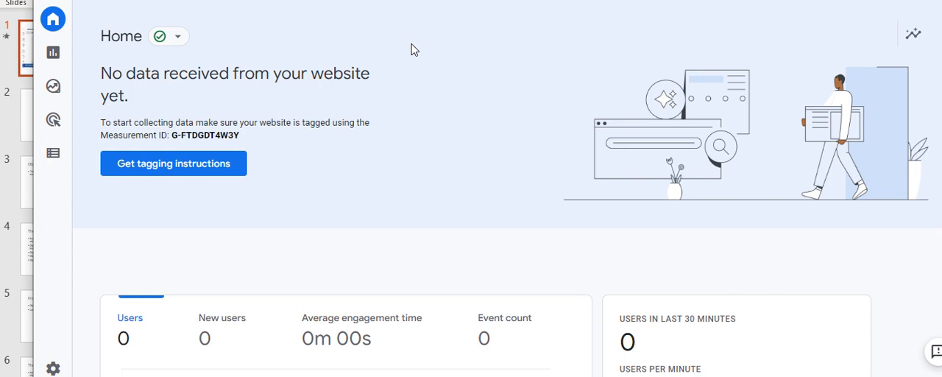
mouse_move(280, 106)
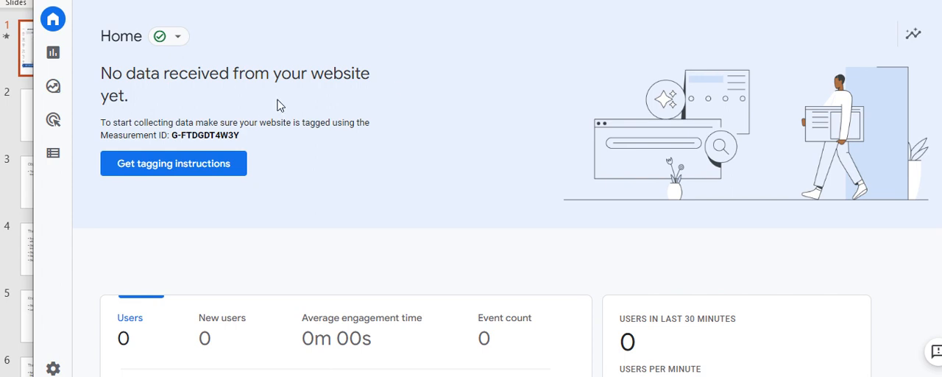
mouse_move(100, 139)
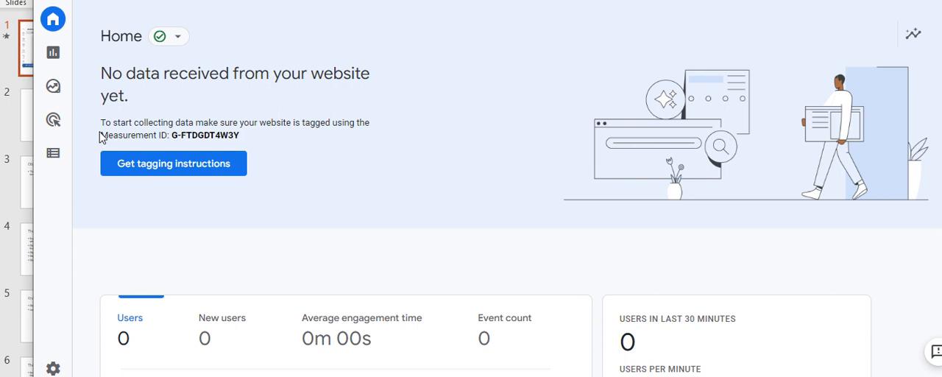
Select the Measurement ID value G-FTDGDT4W3Y on the GA4 home page for copying
drag(100, 135, 239, 136)
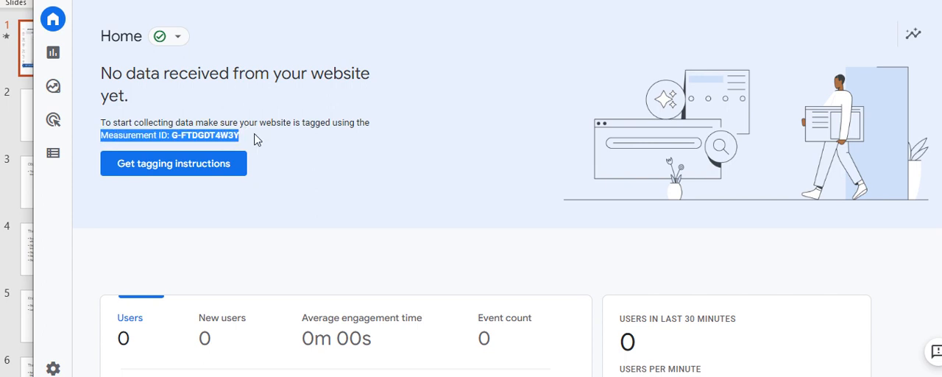
click(241, 135)
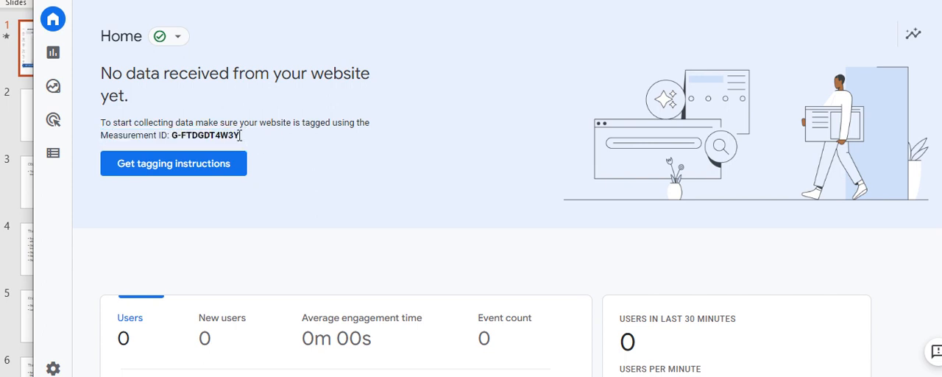
double_click(206, 136)
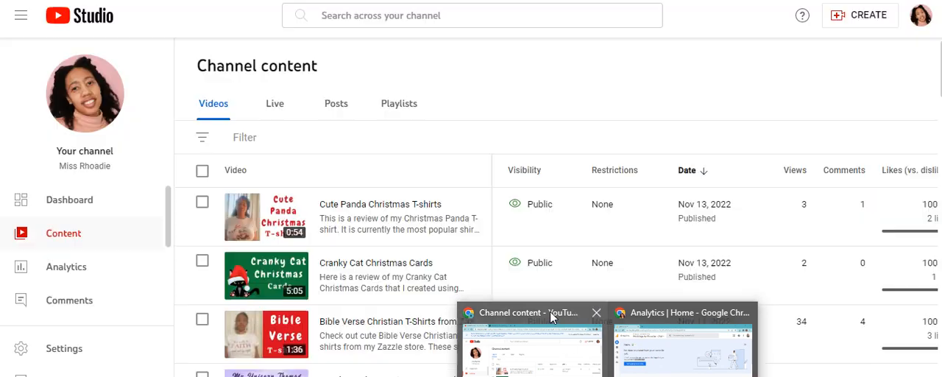
Switch from YouTube Studio to the other Chrome window holding the Zazzle page
click(679, 312)
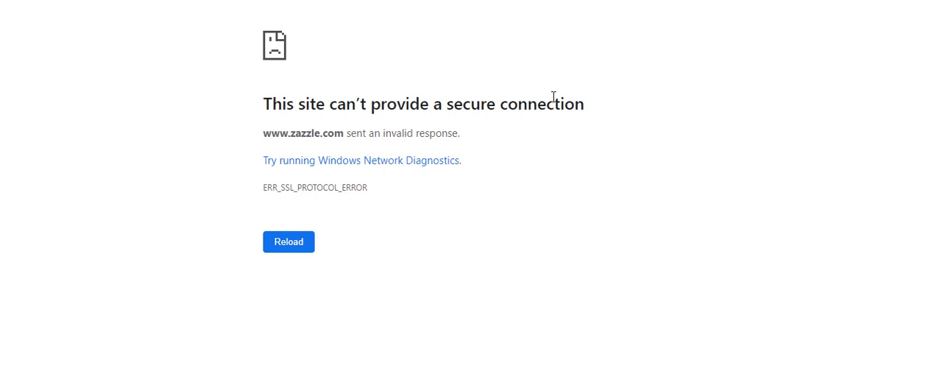
mouse_move(274, 270)
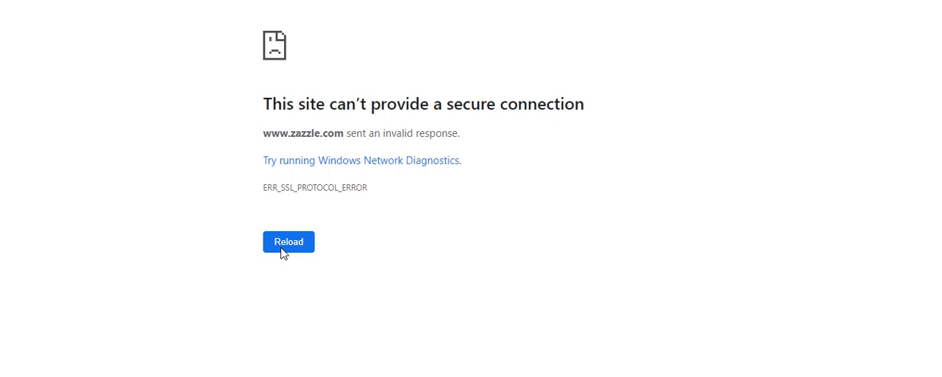
Reload the failed zazzle.com page so the store settings load
click(289, 241)
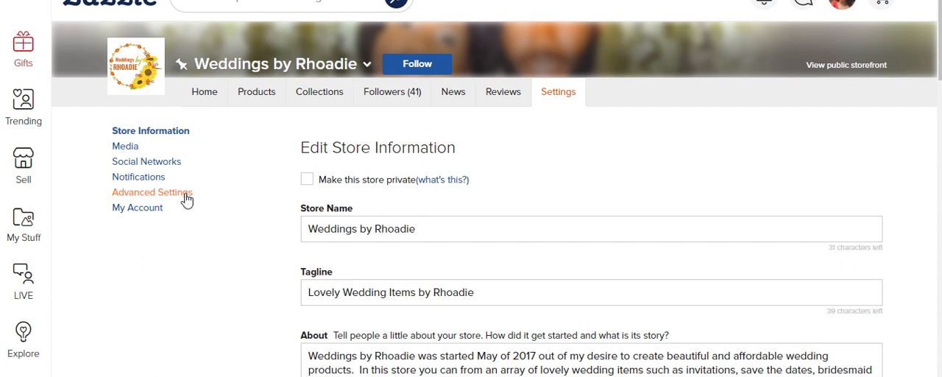
Show the store's Advanced Settings down at the Tracking and Analytics section
click(153, 192)
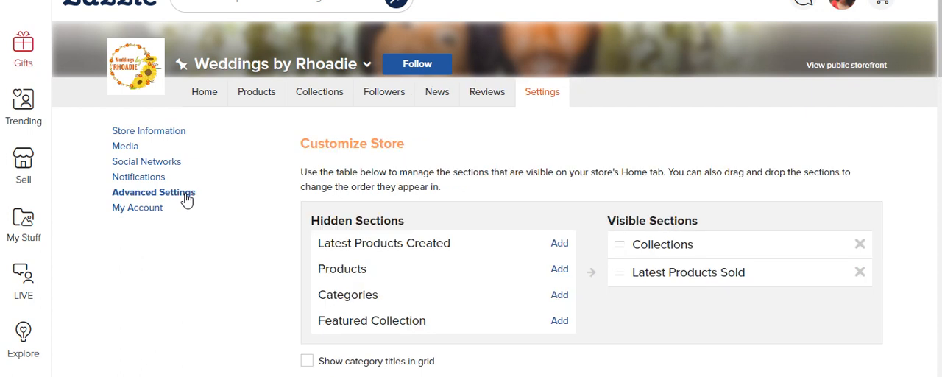
scroll(down, 3)
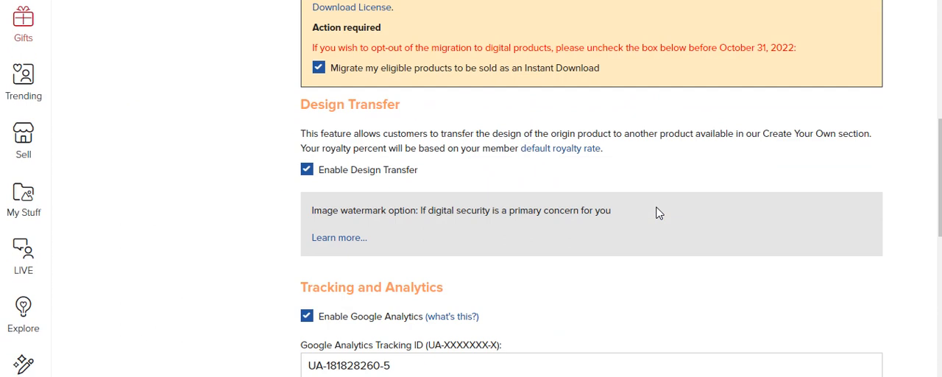
scroll(down, 3)
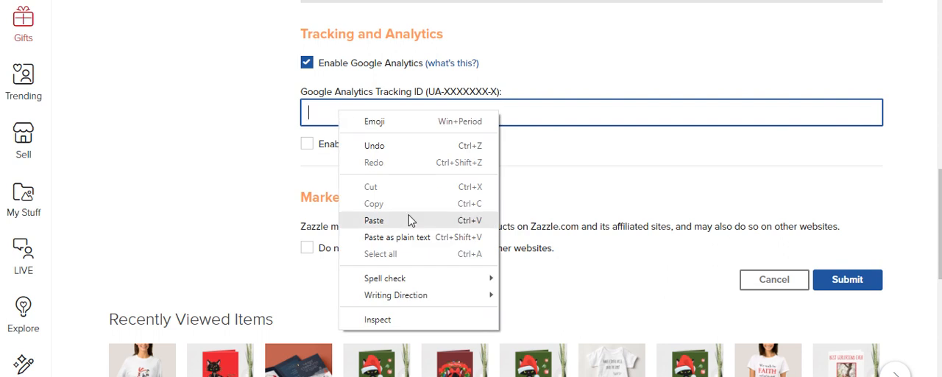
Paste G-4RVFZ69VMQ into the Tracking ID field and submit the advanced settings
click(374, 220)
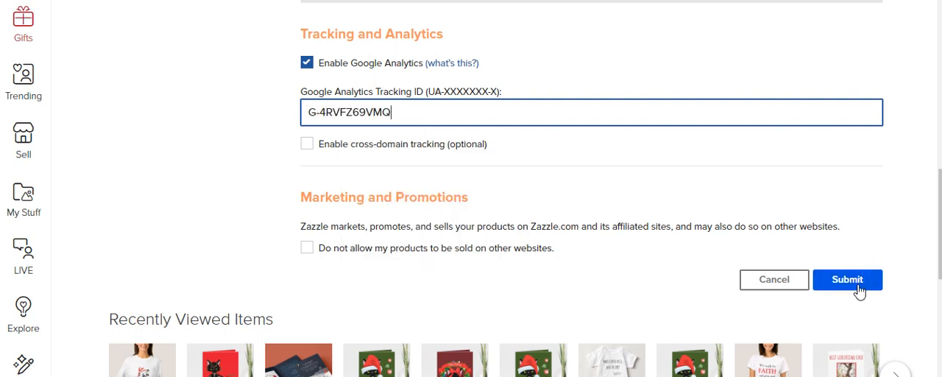
click(847, 280)
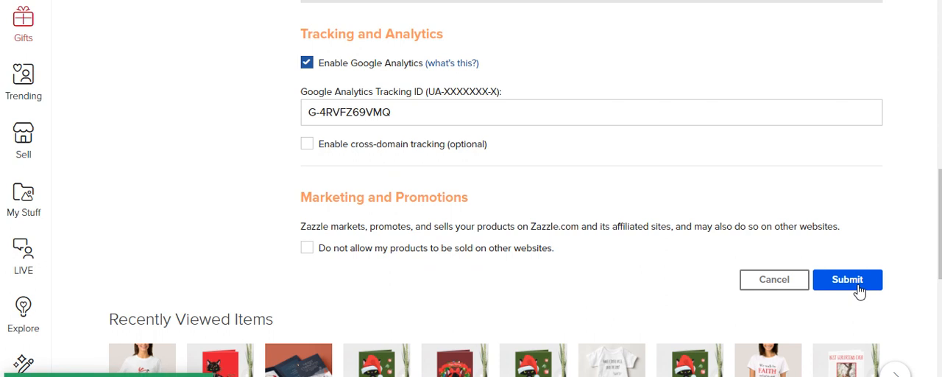
scroll(down, 3)
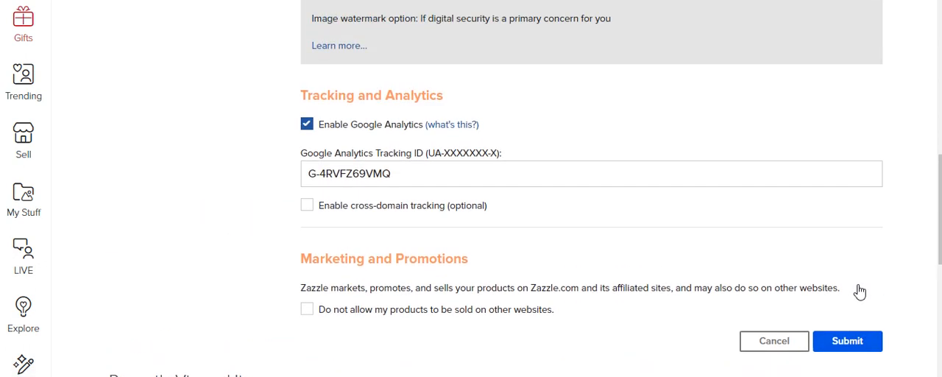
scroll(down, 3)
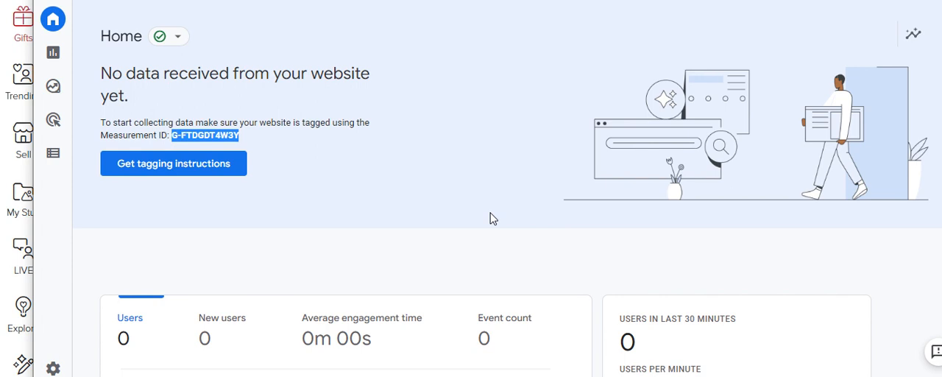
Scroll the GA4 home page to the users chart and getting-started cards
scroll(down, 3)
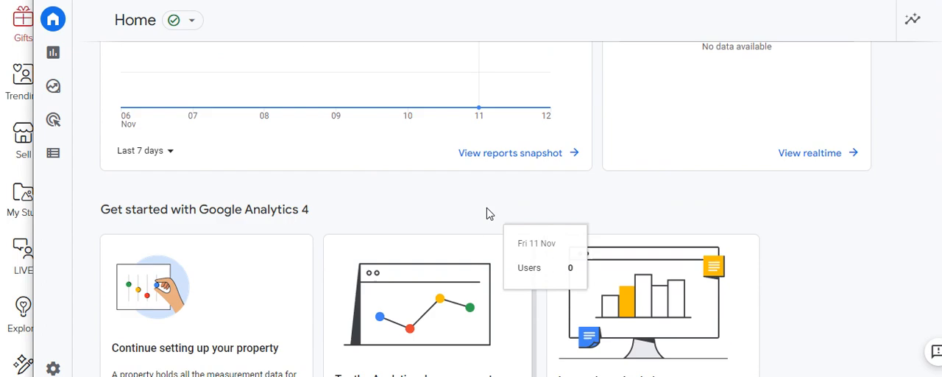